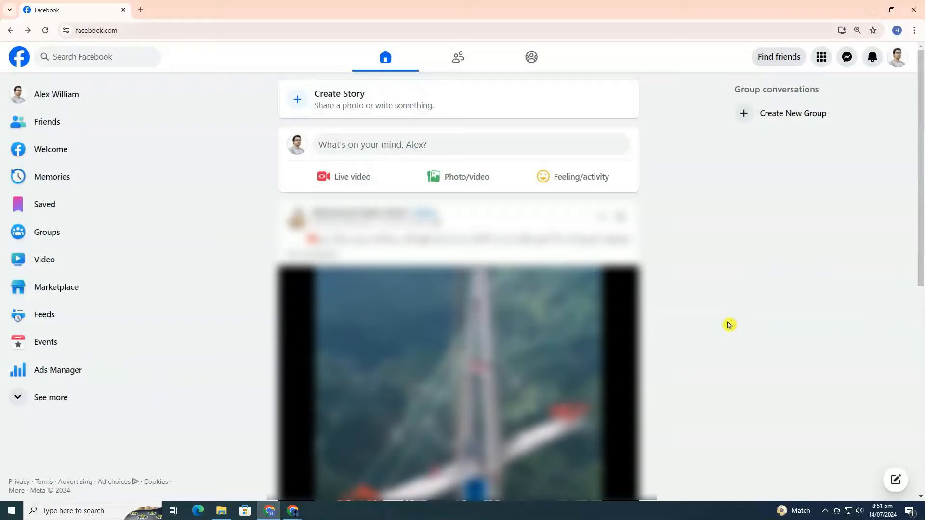
Step: Start a new Facebook Page so the empty Create a Page form appears
{"action": "left_click", "coordinate": [226, 29]}
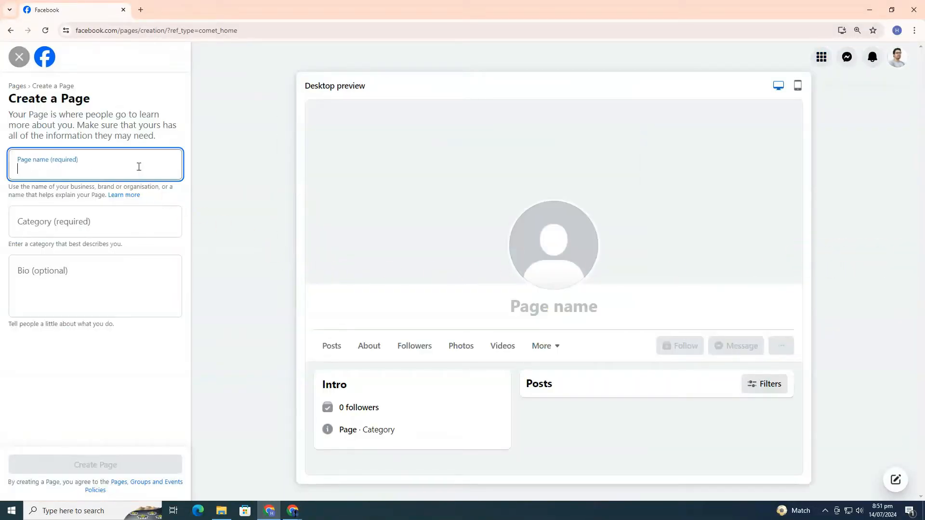
Step: Name the Page 'Sunny Cafe', choose category Coffee shop and add the fresh coffee and pastries bio
{"action": "type", "text": "Sunny Cafe"}
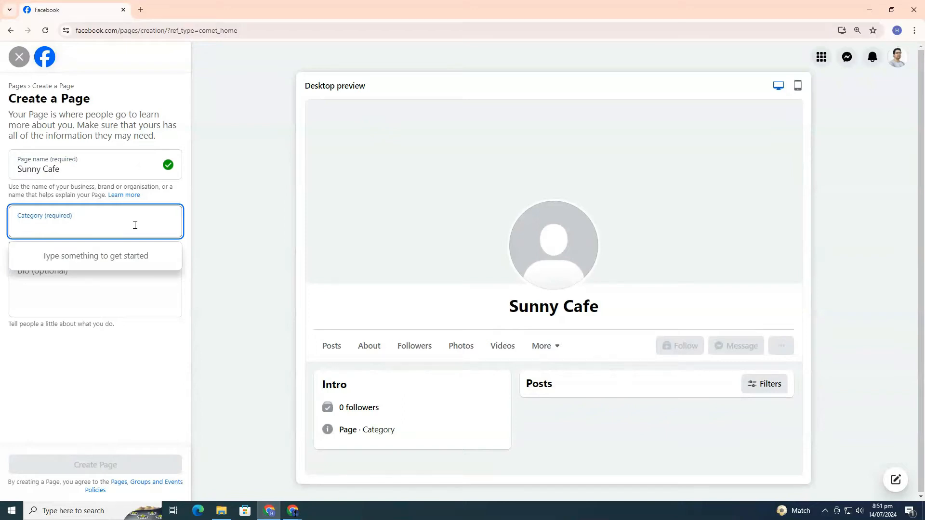
{"action": "type", "text": "Co"}
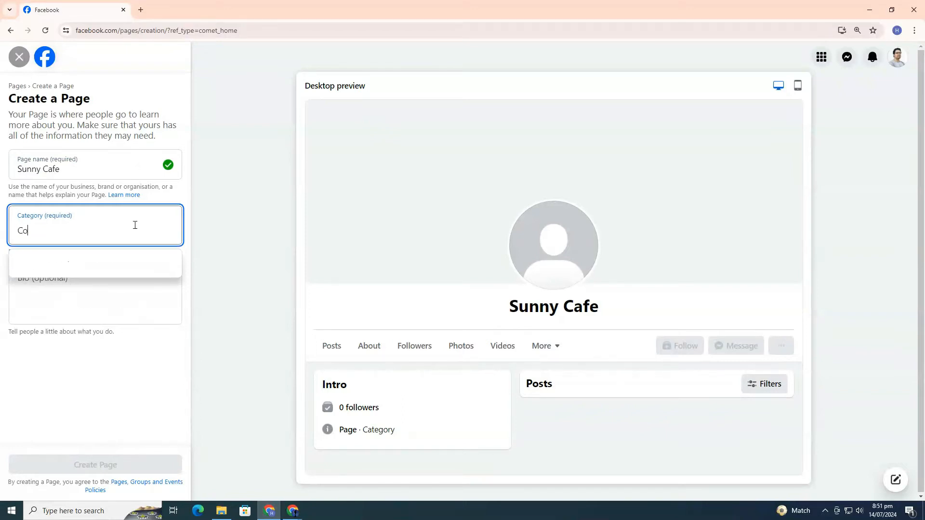
{"action": "type", "text": "f"}
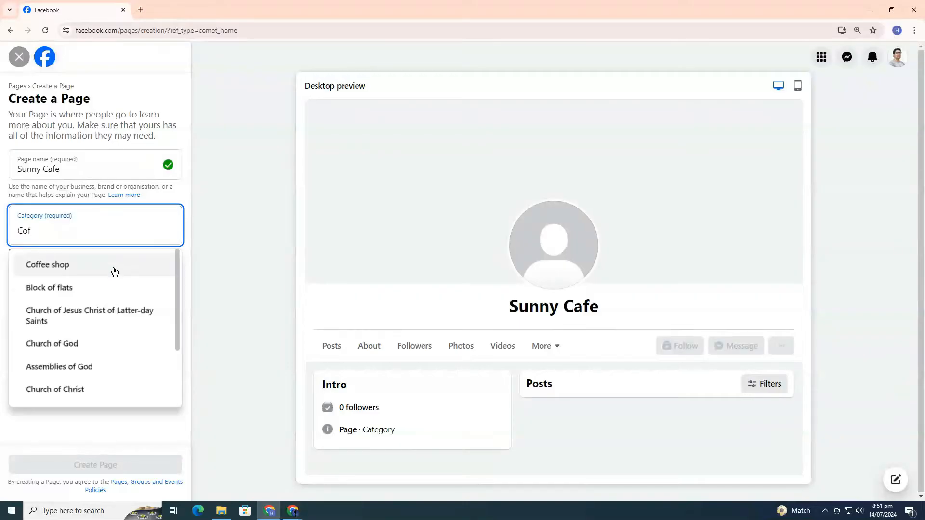
{"action": "left_click", "coordinate": [47, 264]}
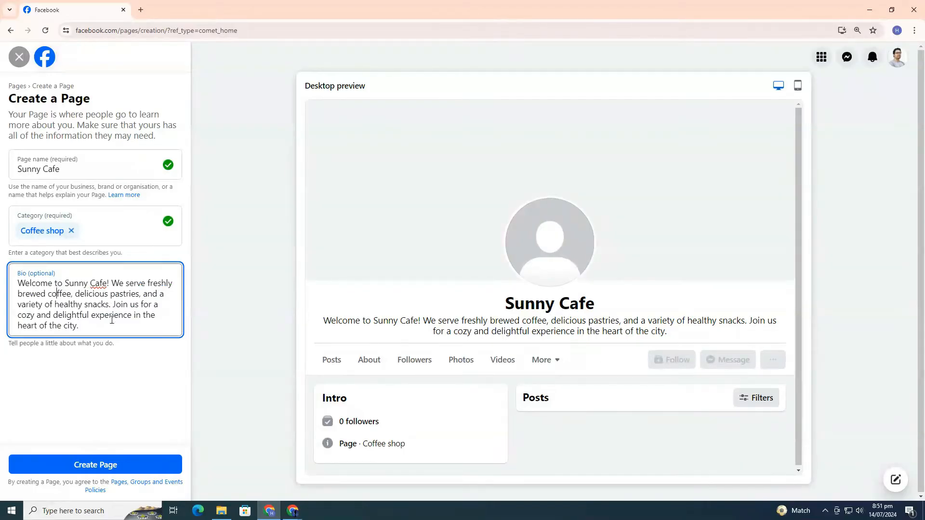
{"action": "mouse_move", "coordinate": [139, 369]}
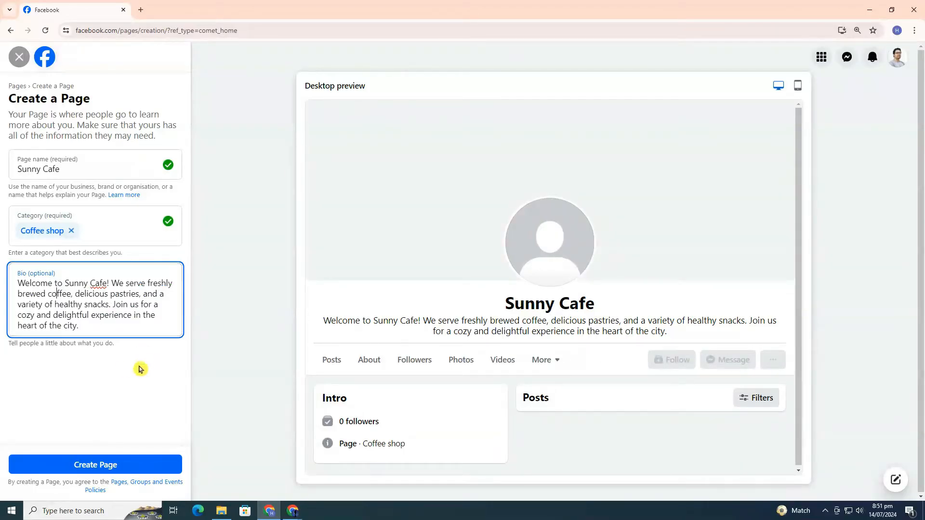
{"action": "mouse_move", "coordinate": [223, 394]}
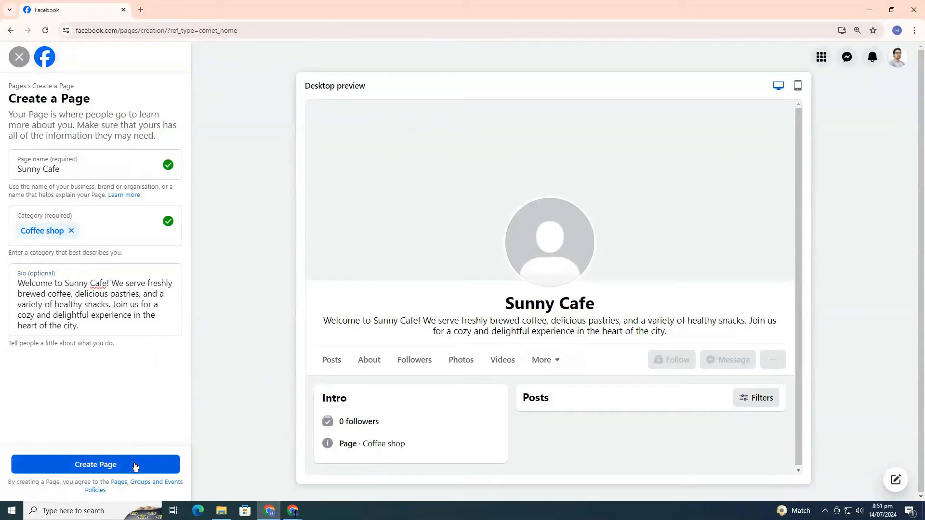
Step: Create the Page with the Logo profile picture and Banner cover photo, then publish the welcome post
{"action": "left_click", "coordinate": [96, 465]}
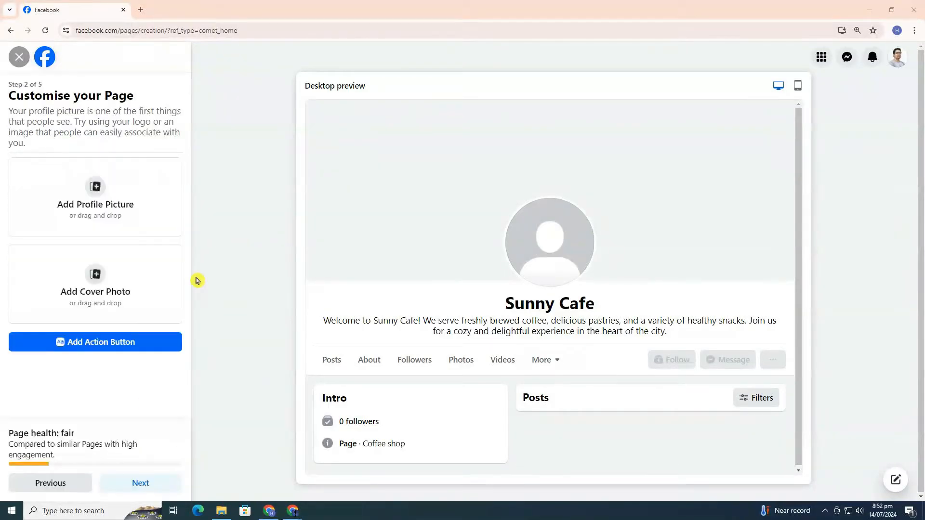
{"action": "mouse_move", "coordinate": [191, 270]}
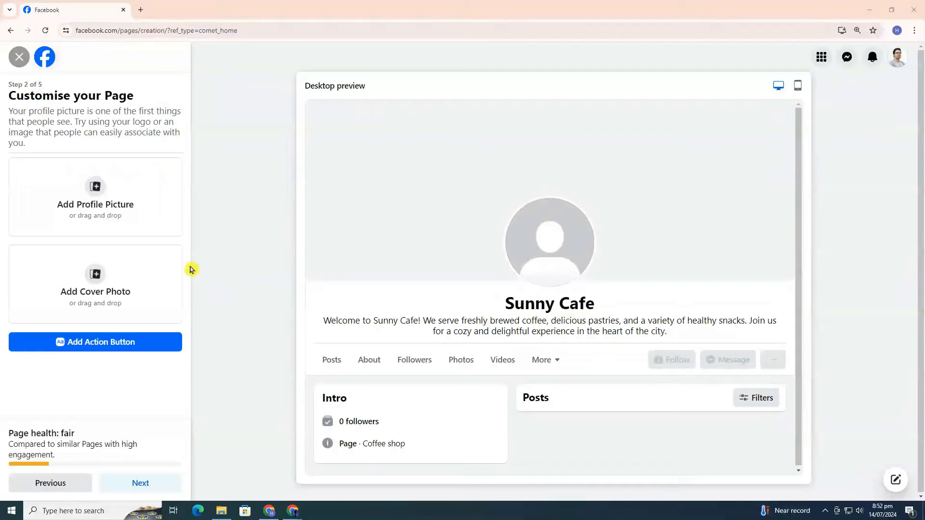
{"action": "mouse_move", "coordinate": [95, 197]}
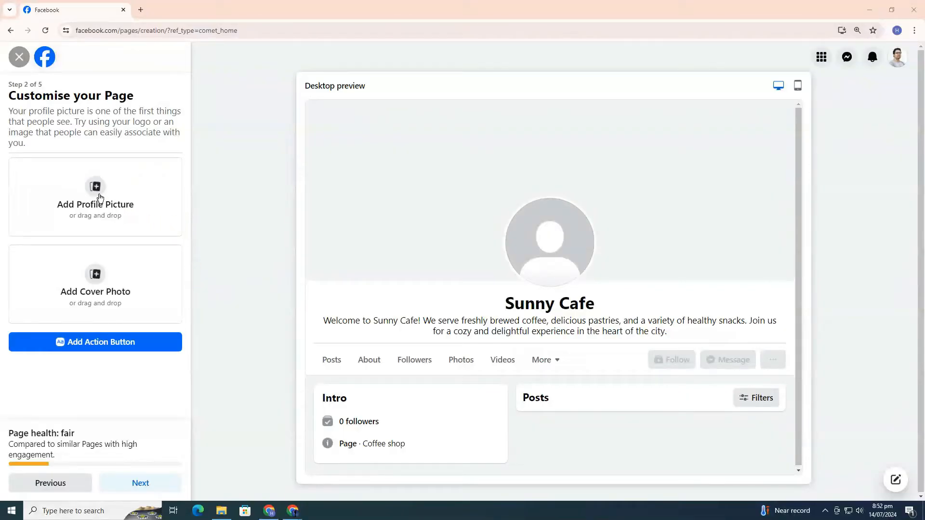
{"action": "left_click", "coordinate": [94, 194]}
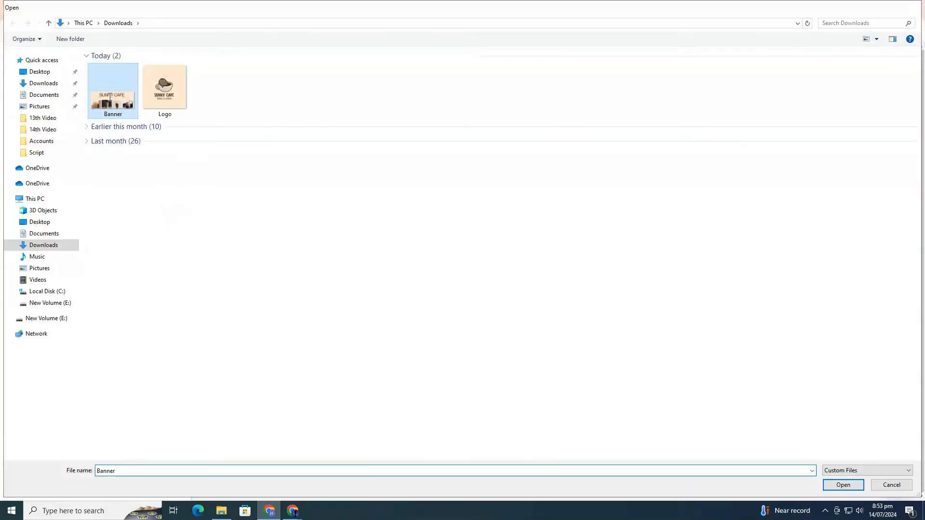
{"action": "left_click", "coordinate": [843, 485]}
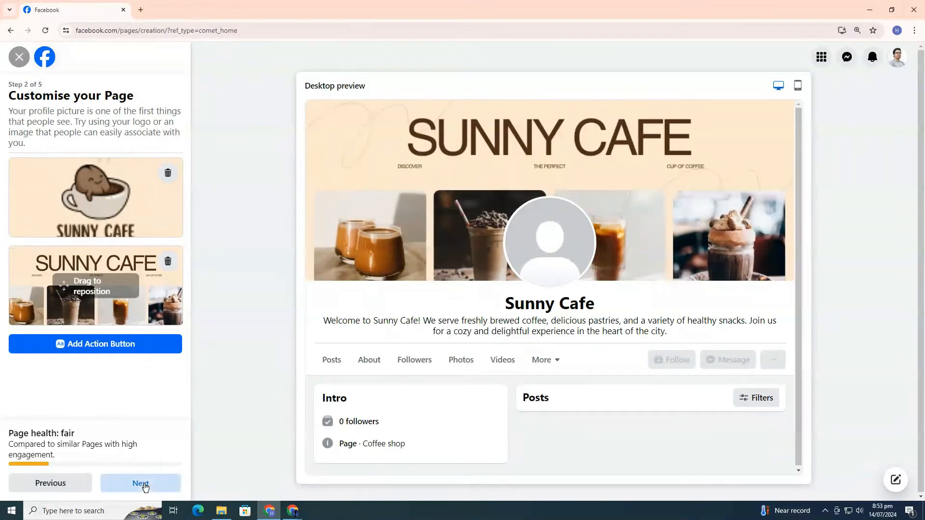
{"action": "left_click", "coordinate": [140, 483]}
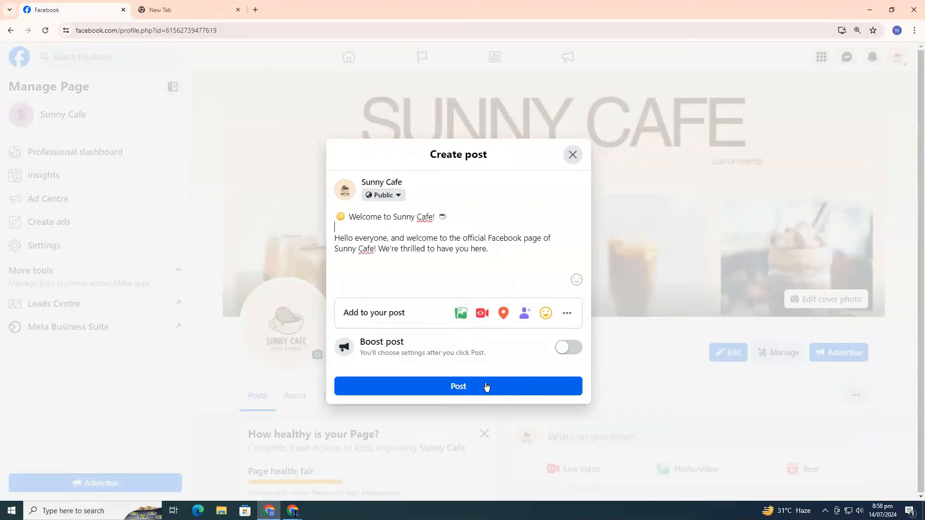
{"action": "left_click", "coordinate": [458, 386]}
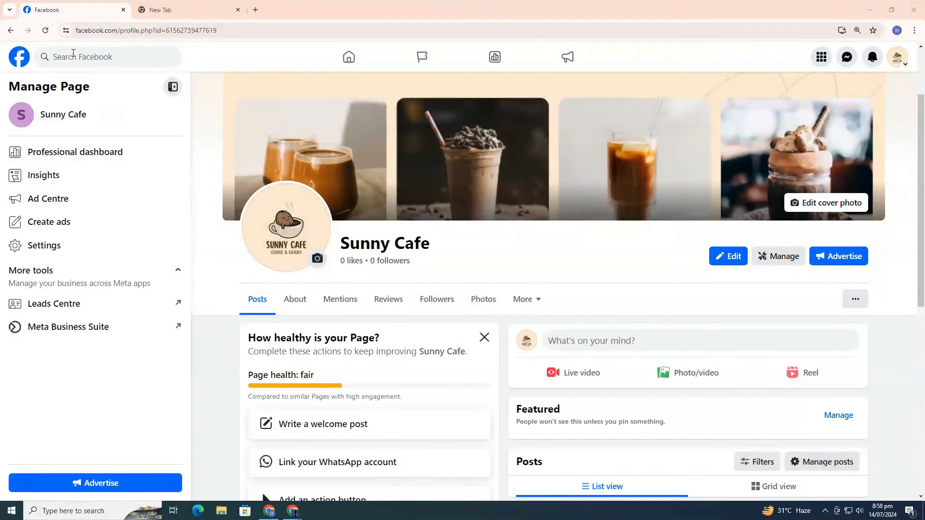
Step: Search Facebook for 'sunny c' to find the Sunny Cafe page
{"action": "type", "text": "sunny c"}
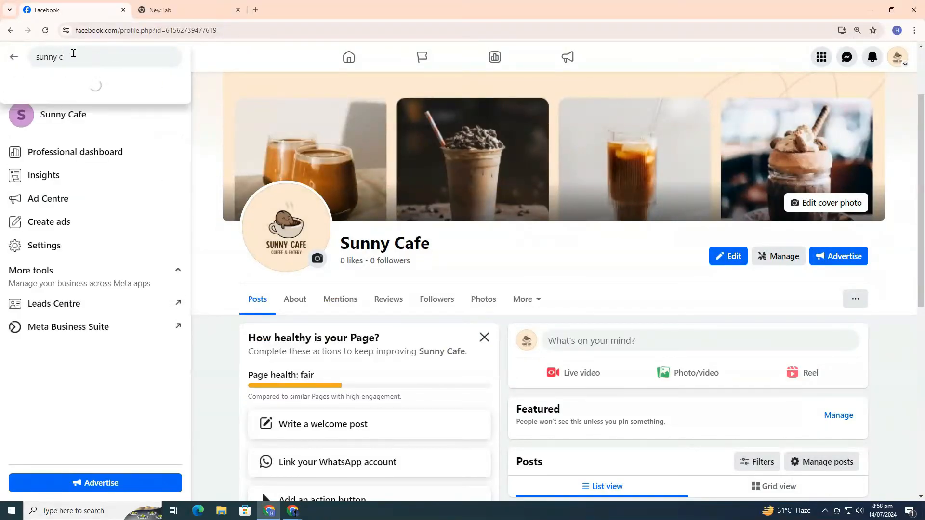